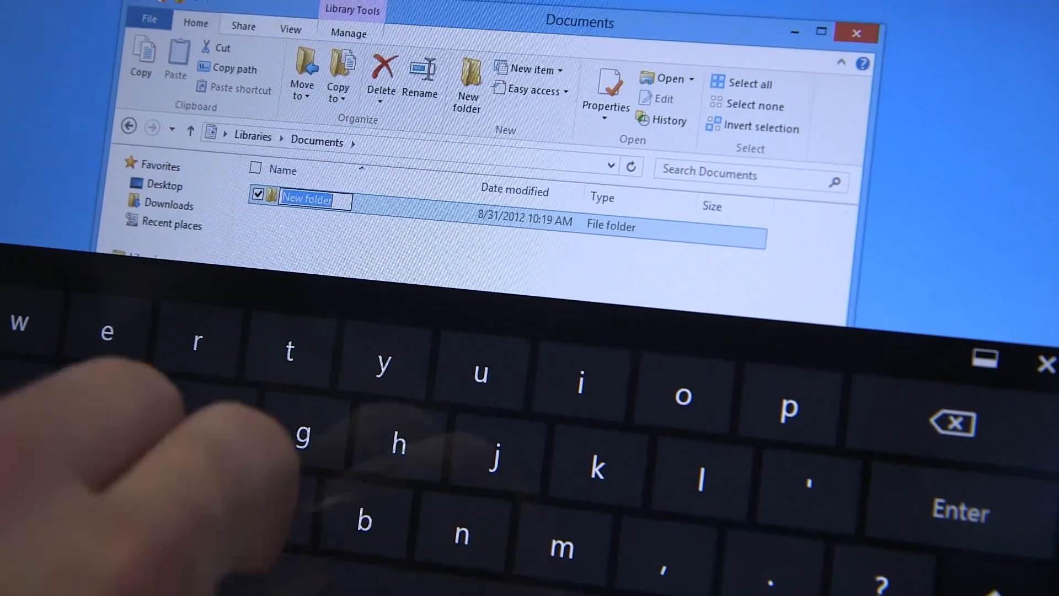
# - Name the new Documents folder 'foldee' using the touch keyboard
pyautogui.write('fol')
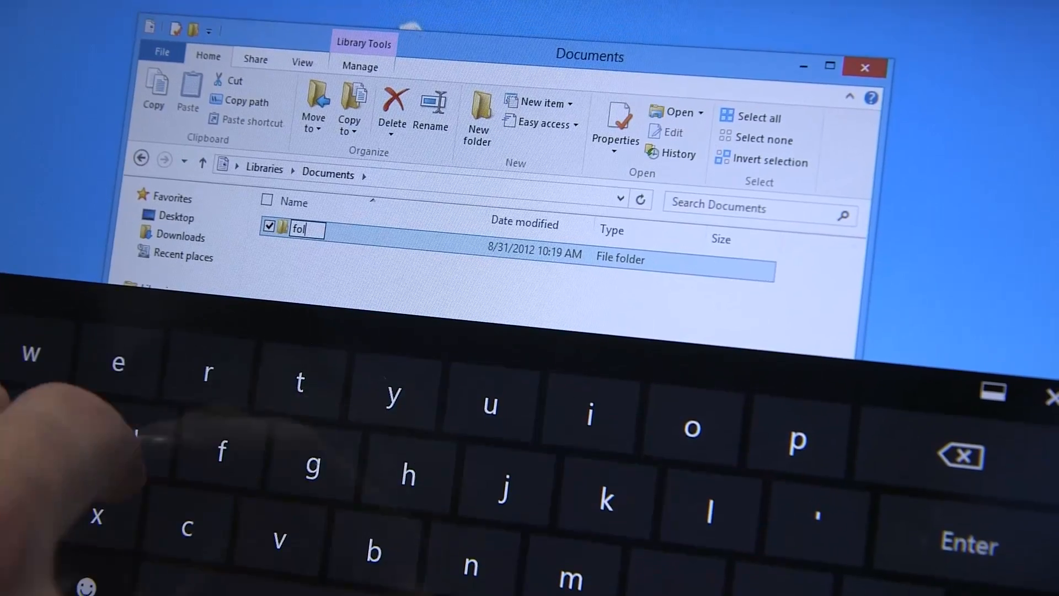
pyautogui.write('dee')
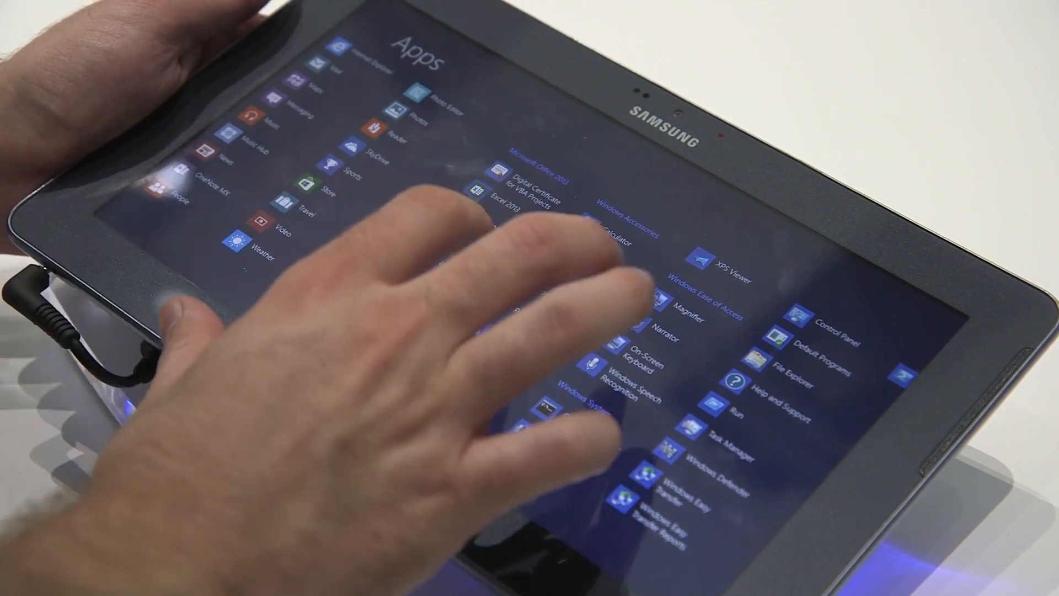
# - Tap All apps to show the Office and Windows accessories app groups
pyautogui.click(481, 196)
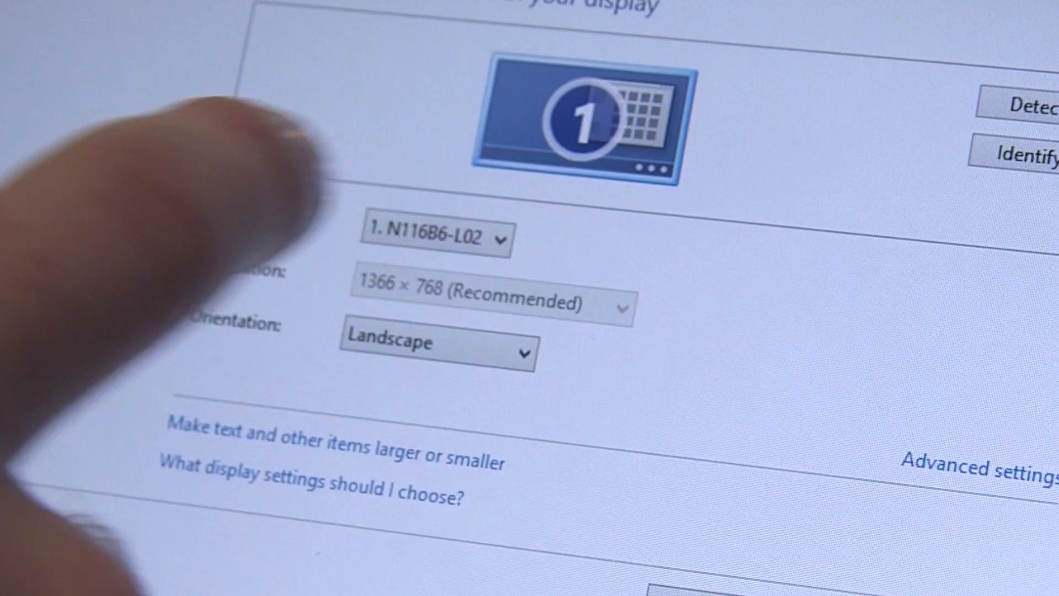
# - Check the Display dropdown and keep the tablet's built-in display selected
pyautogui.click(432, 235)
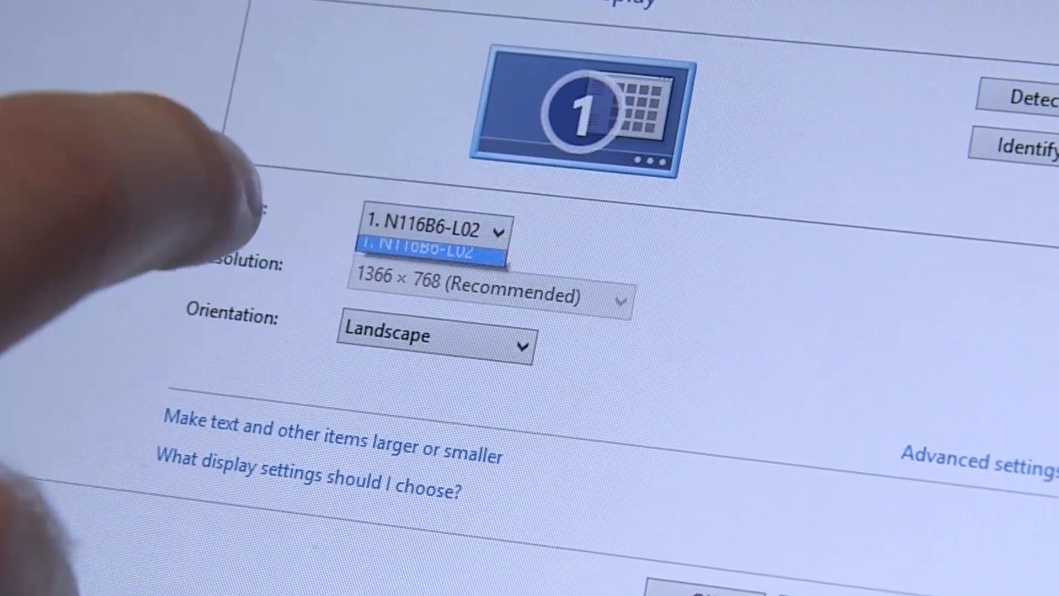
pyautogui.click(435, 338)
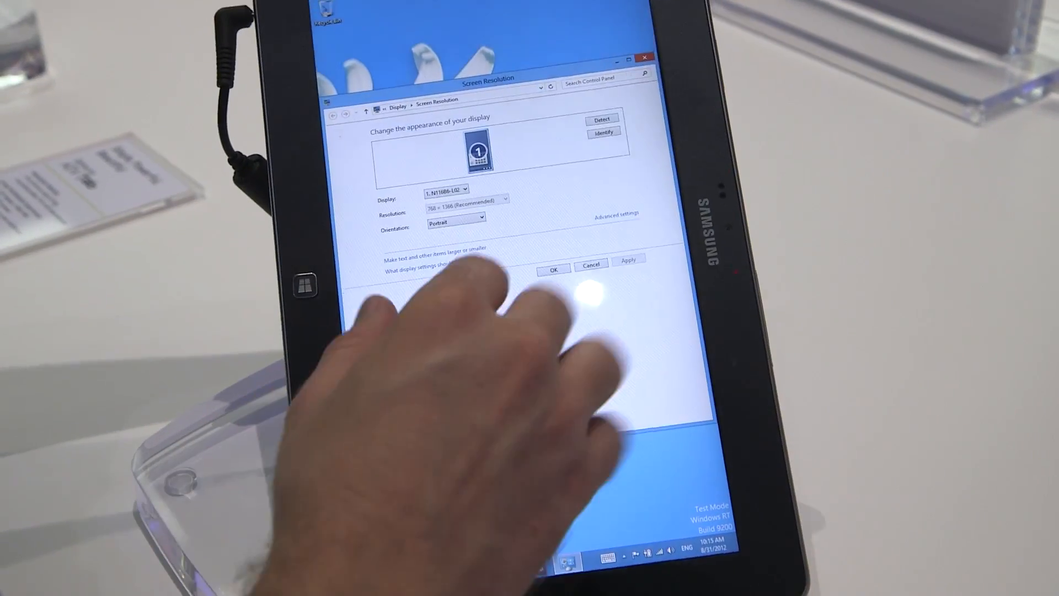
# - Apply the portrait orientation, then close Screen Resolution to return to the desktop
pyautogui.click(456, 218)
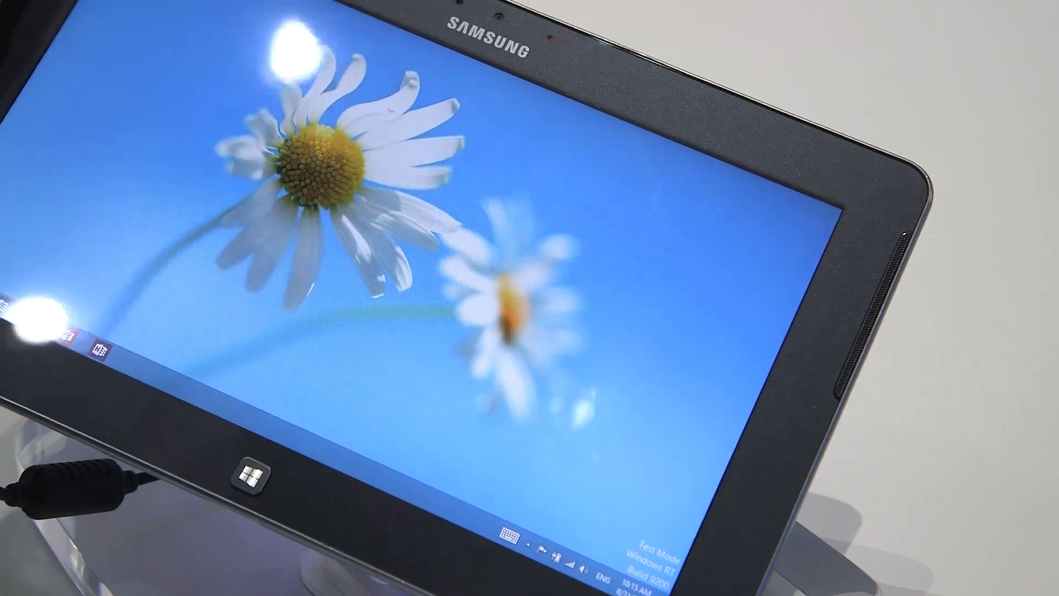
pyautogui.click(251, 466)
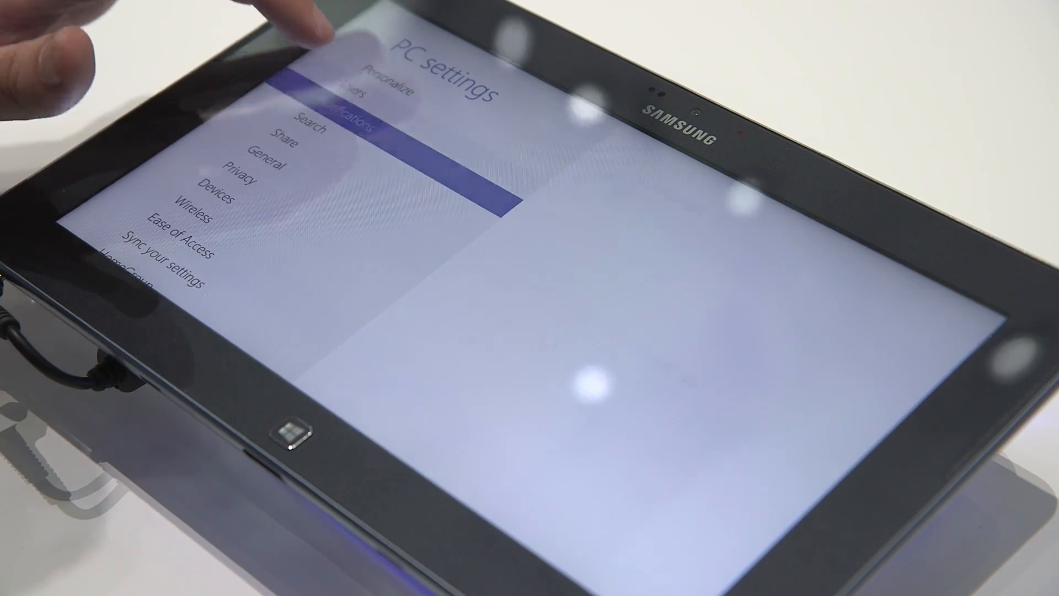
# - Select General in PC settings to show time, app switching and touch keyboard options
pyautogui.click(263, 154)
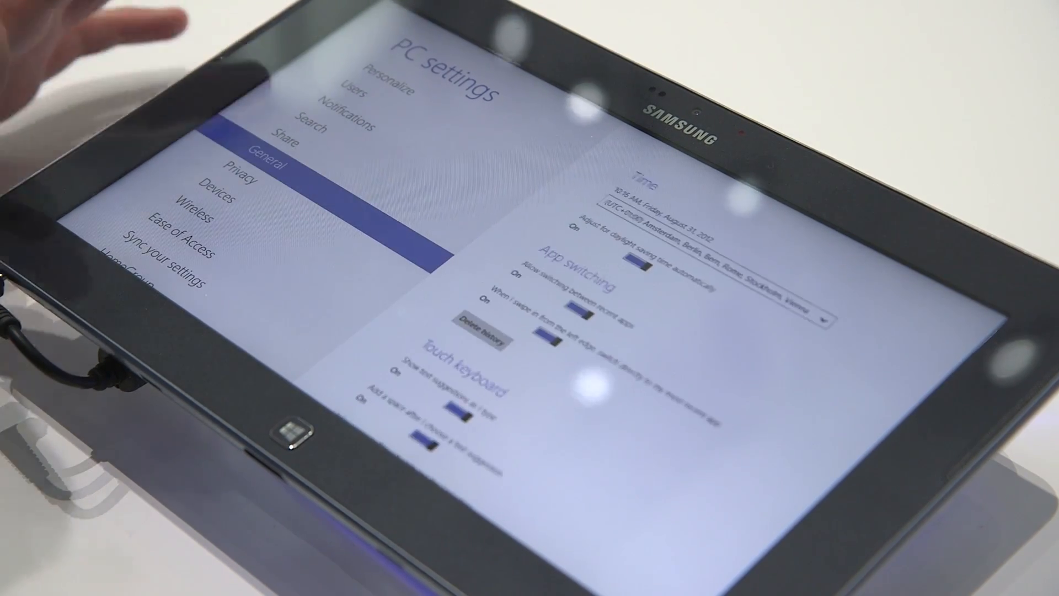